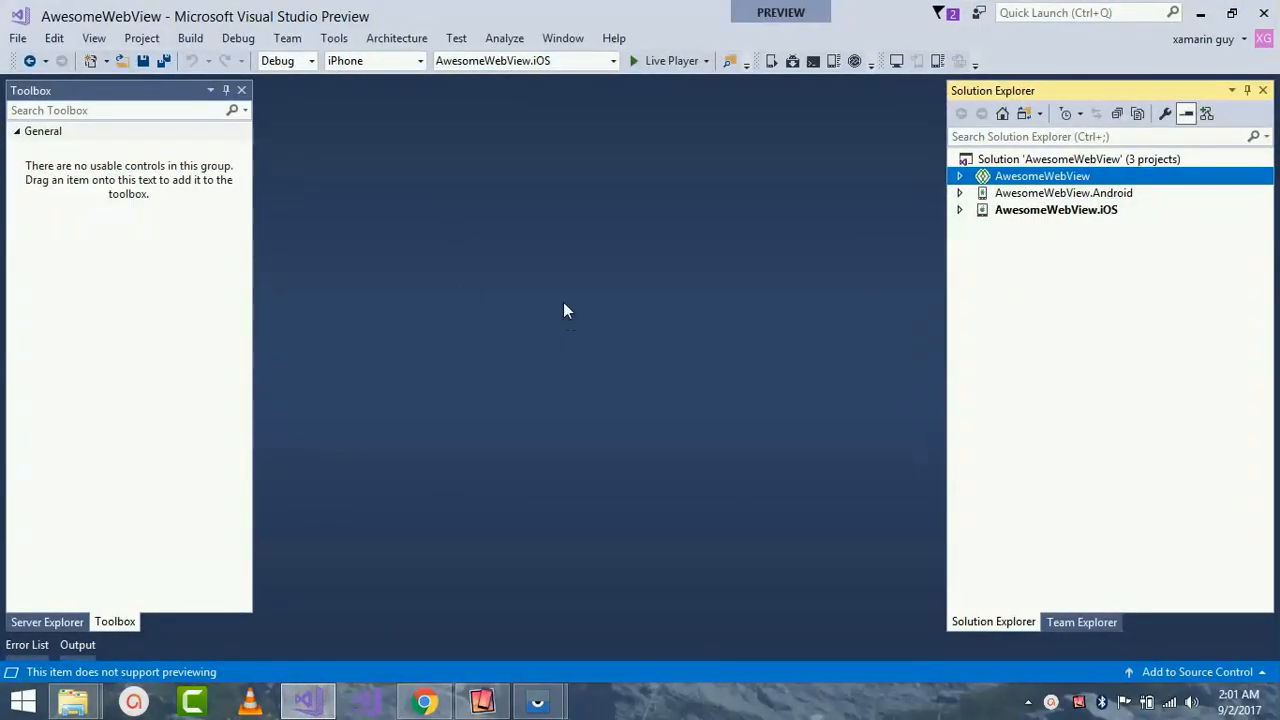
mouse_move(436, 316)
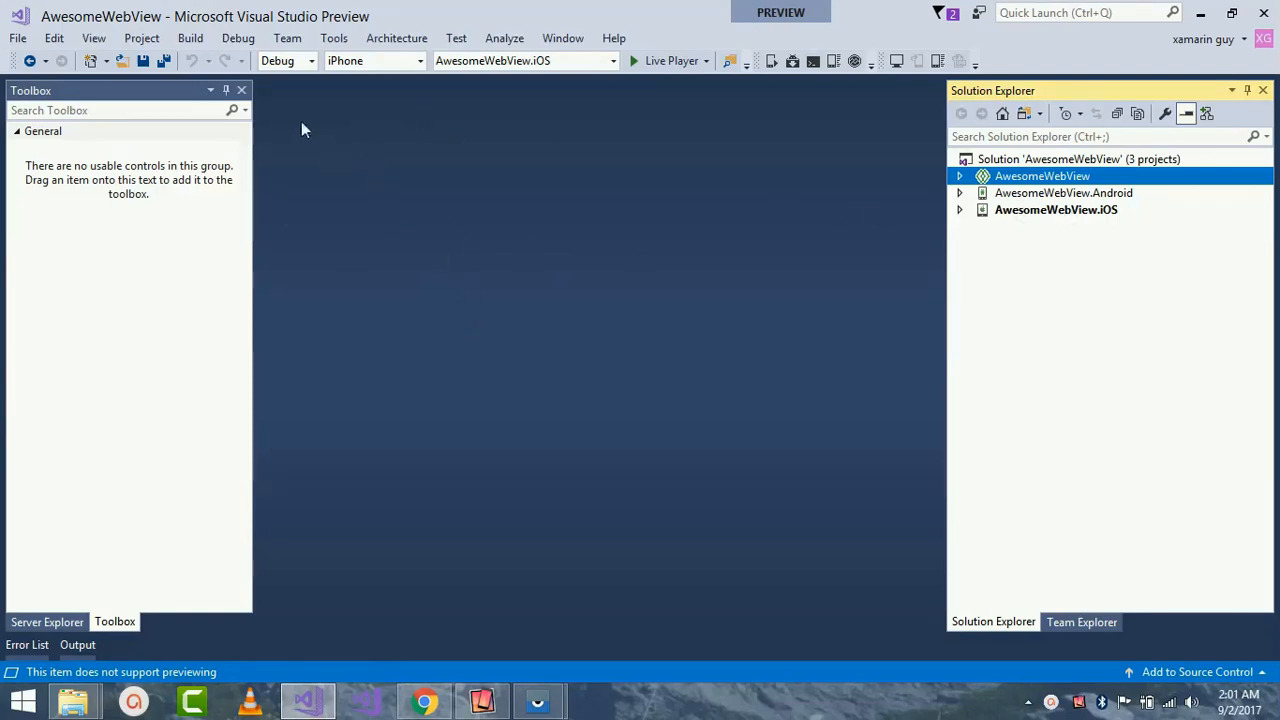
Step: Browse the cross-platform templates in the New Project dialog and dismiss it without creating anything
click(16, 38)
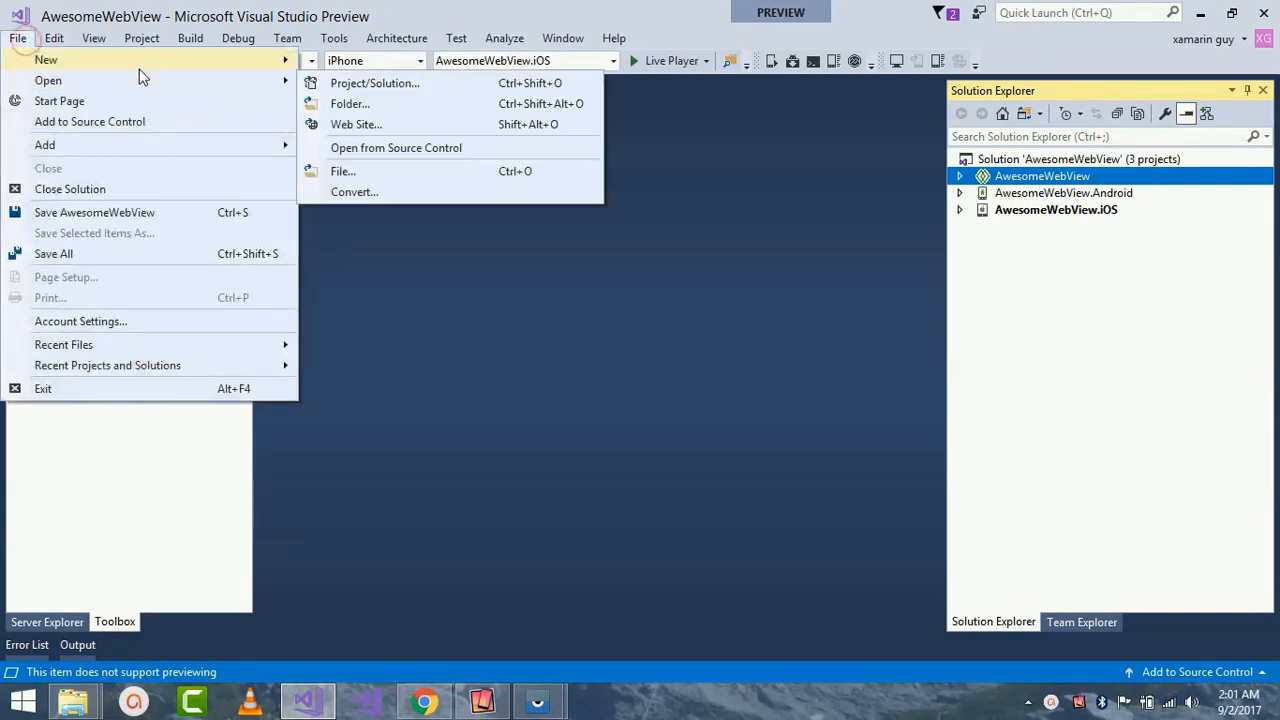
click(376, 84)
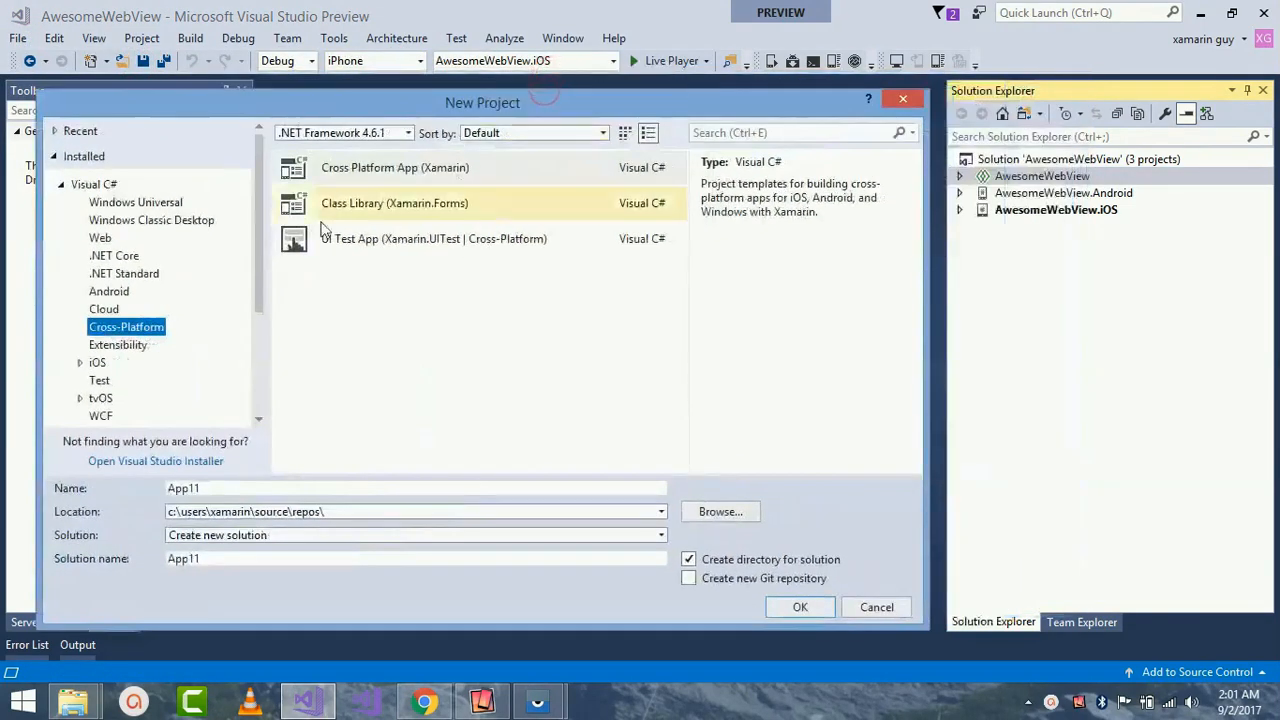
click(428, 168)
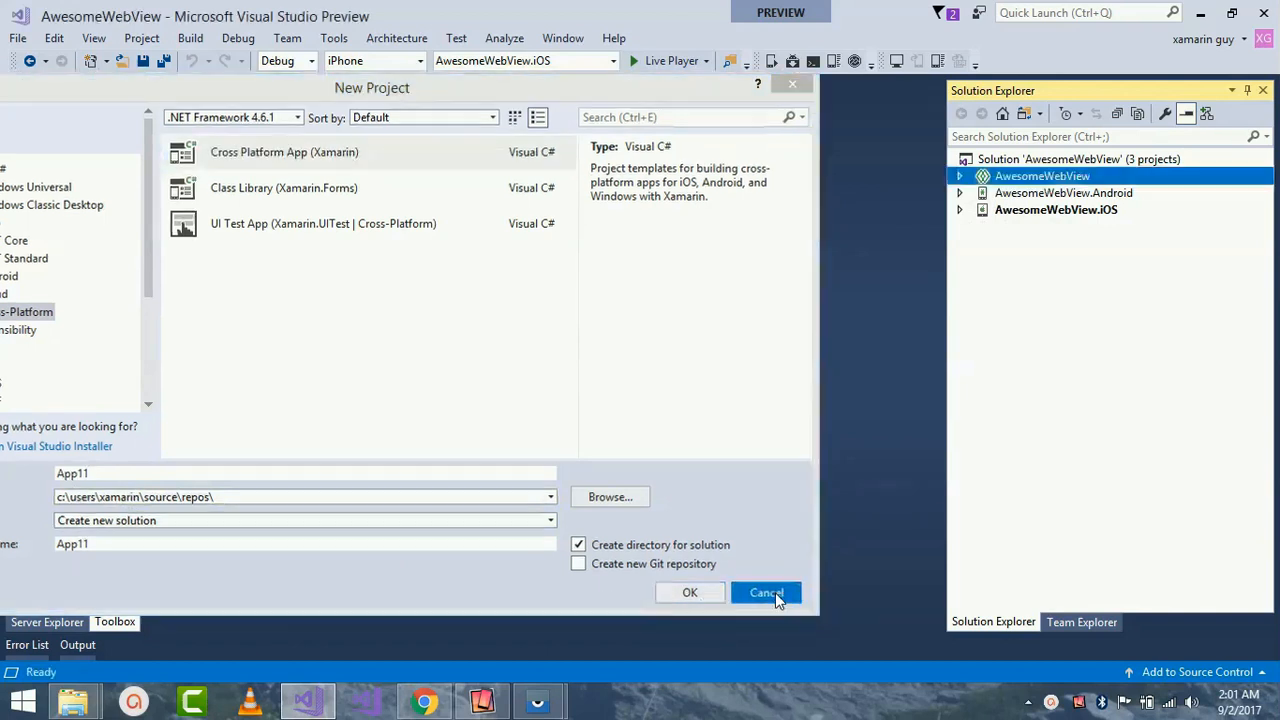
click(766, 592)
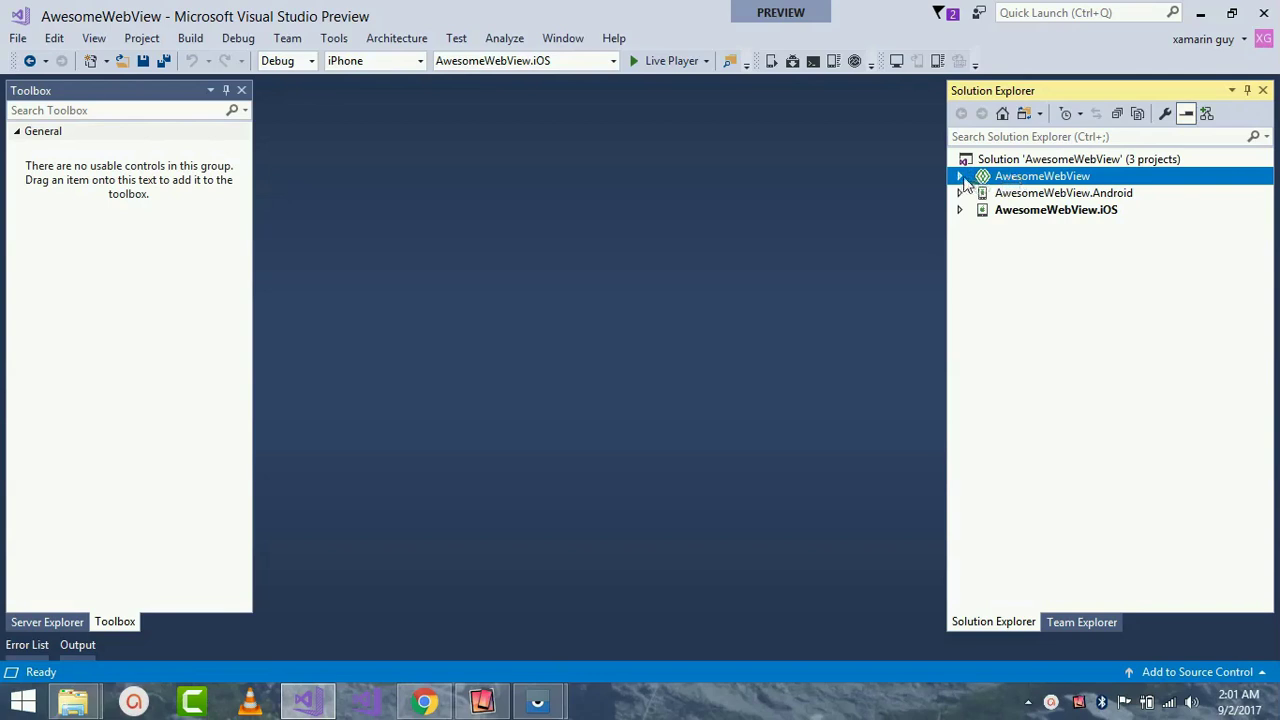
Step: Expand the shared AwesomeWebView project and view MainPage.xaml, App.xaml and App.xaml.cs, which sets MainPage as start page
click(960, 176)
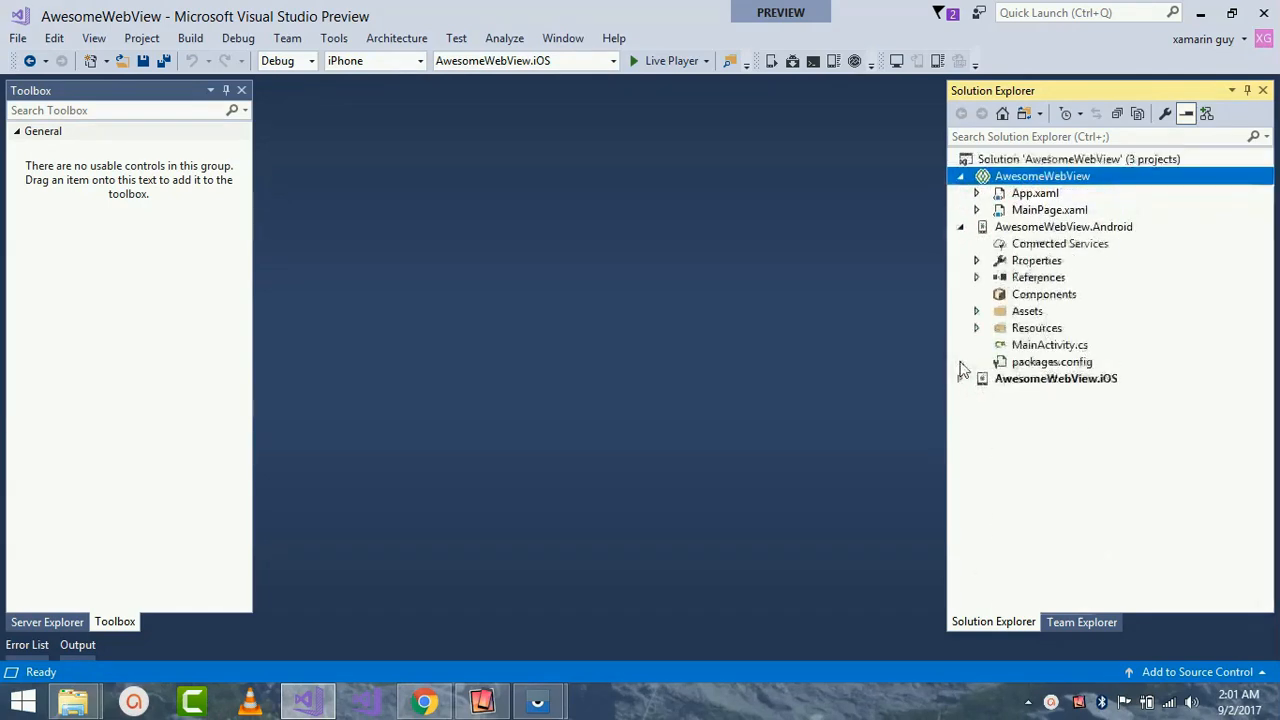
click(976, 226)
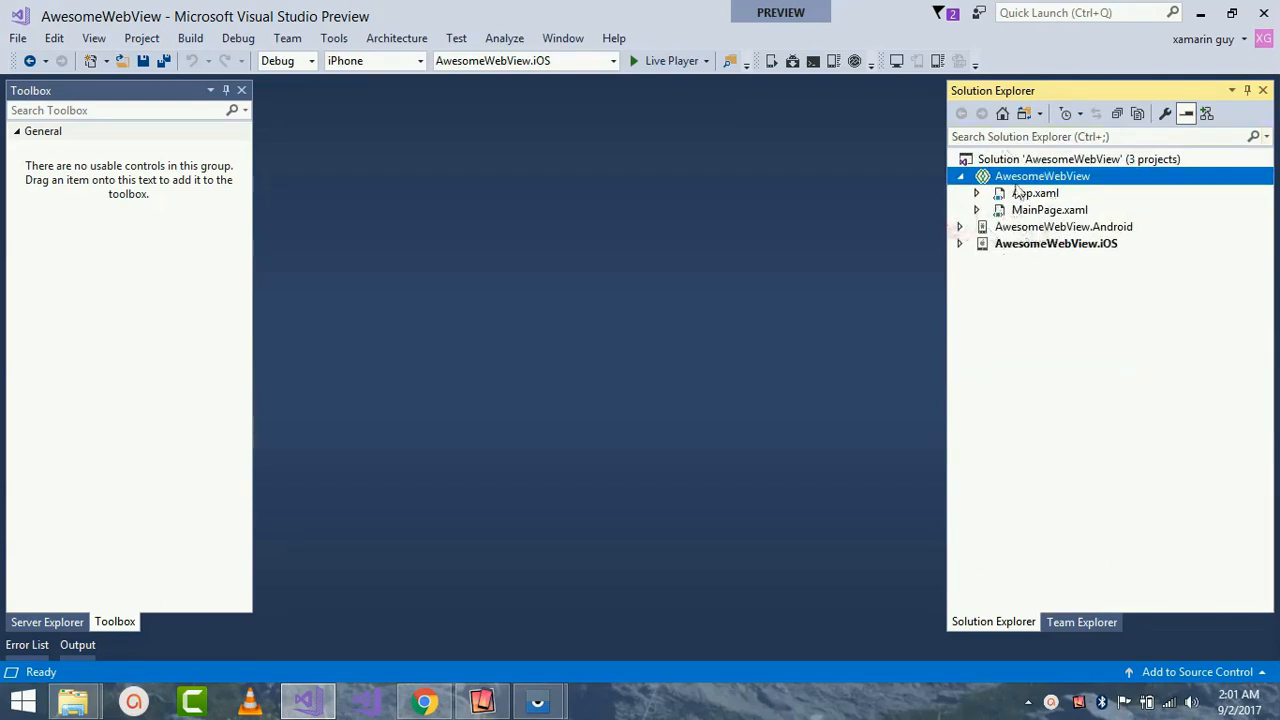
double_click(1048, 210)
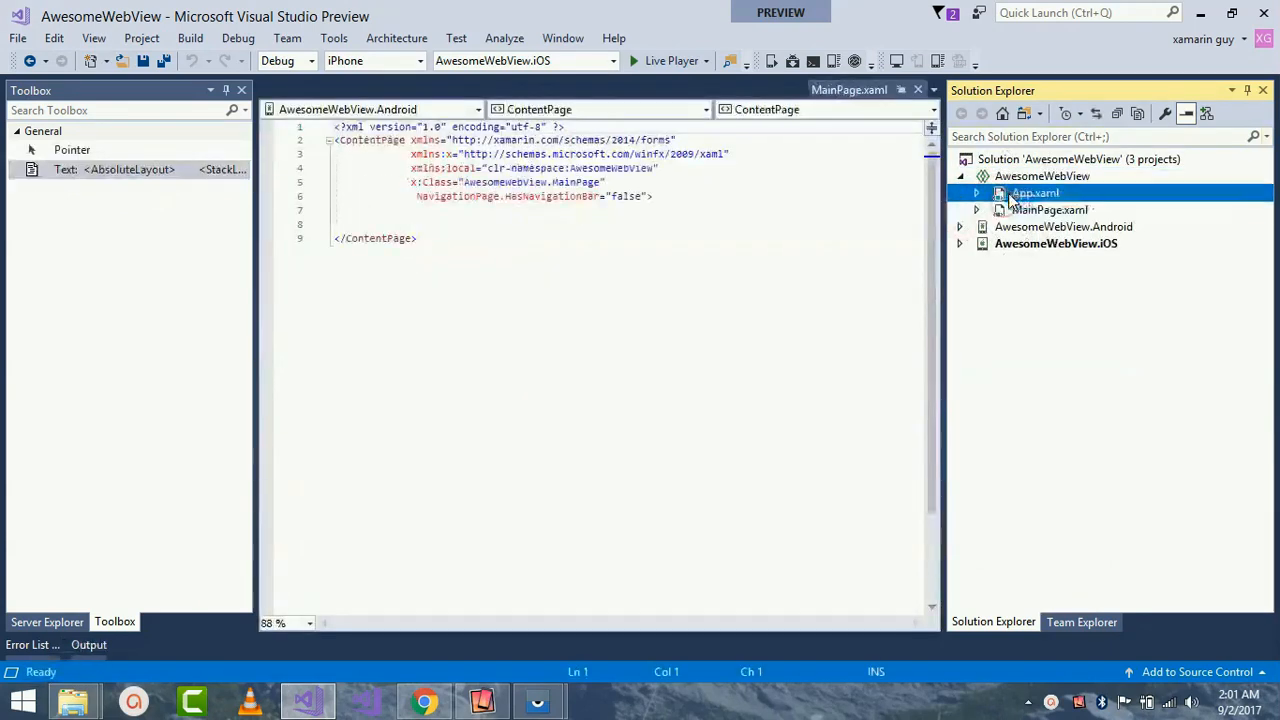
double_click(1032, 192)
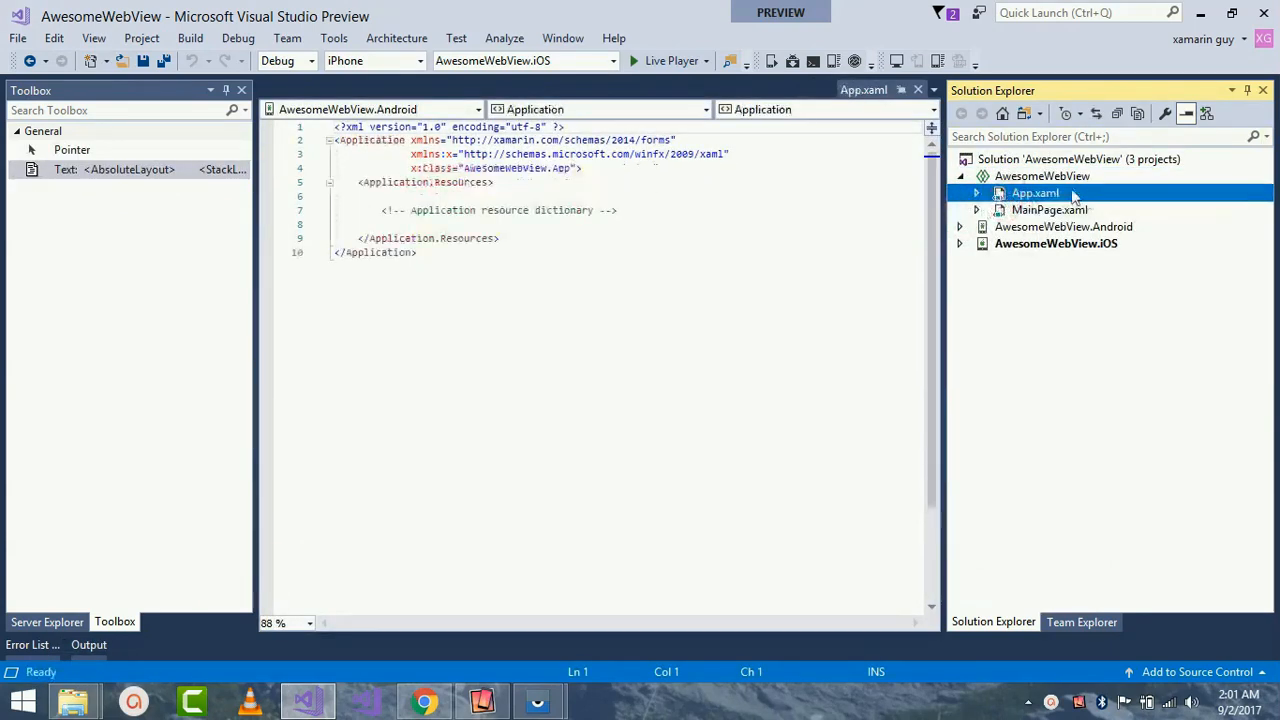
click(976, 192)
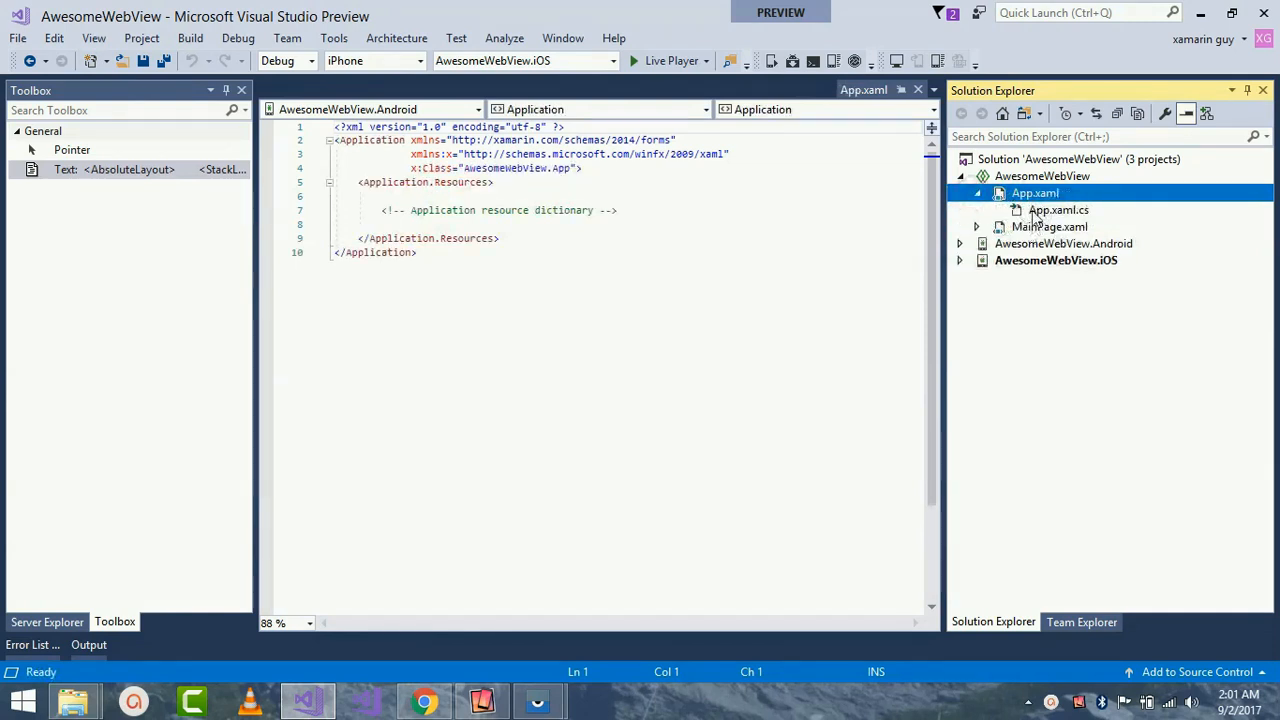
double_click(1056, 210)
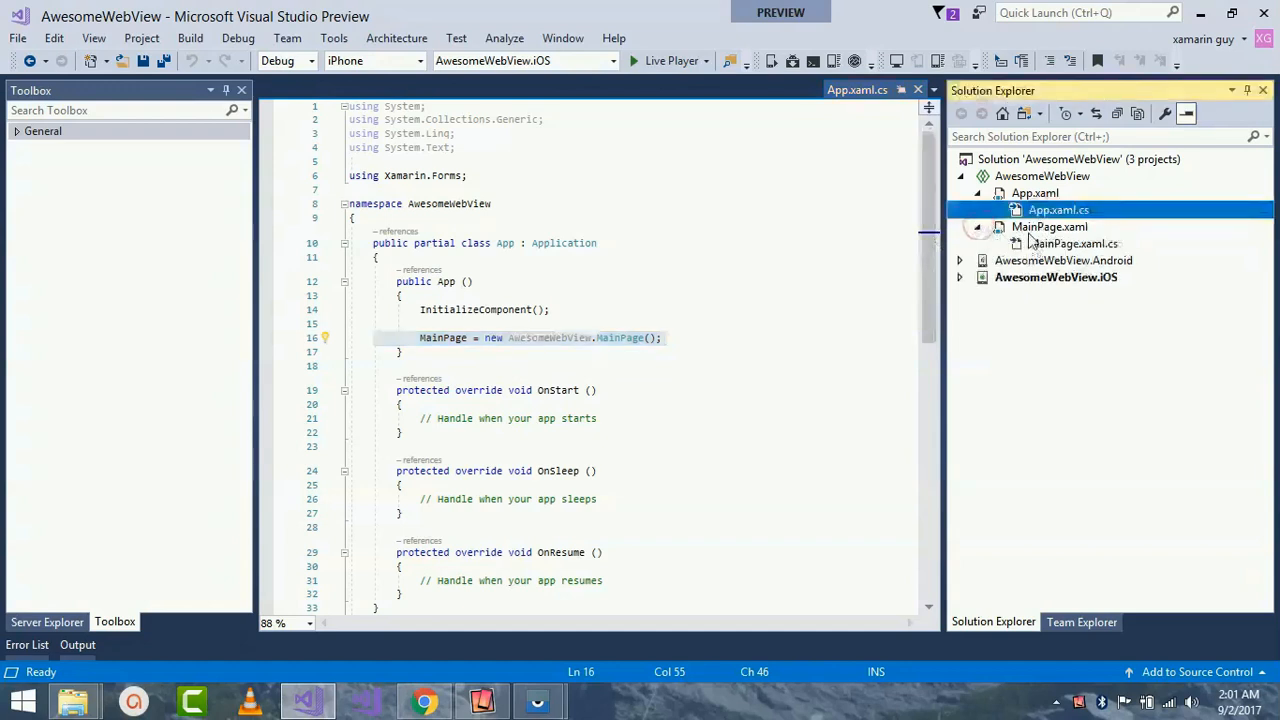
Step: Give MainPage.xaml an AbsoluteLayout with a WebView named browser and a gray 'Loading...' Frame overlay
double_click(1048, 224)
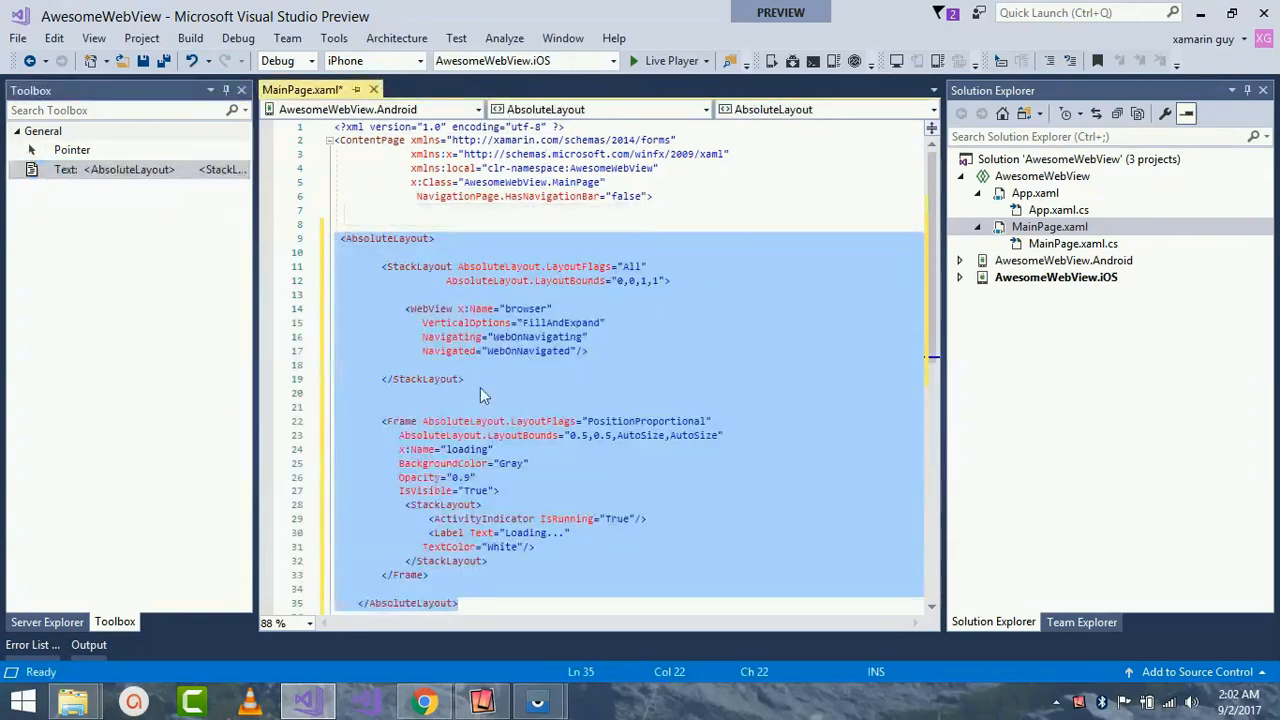
scroll(down, 3)
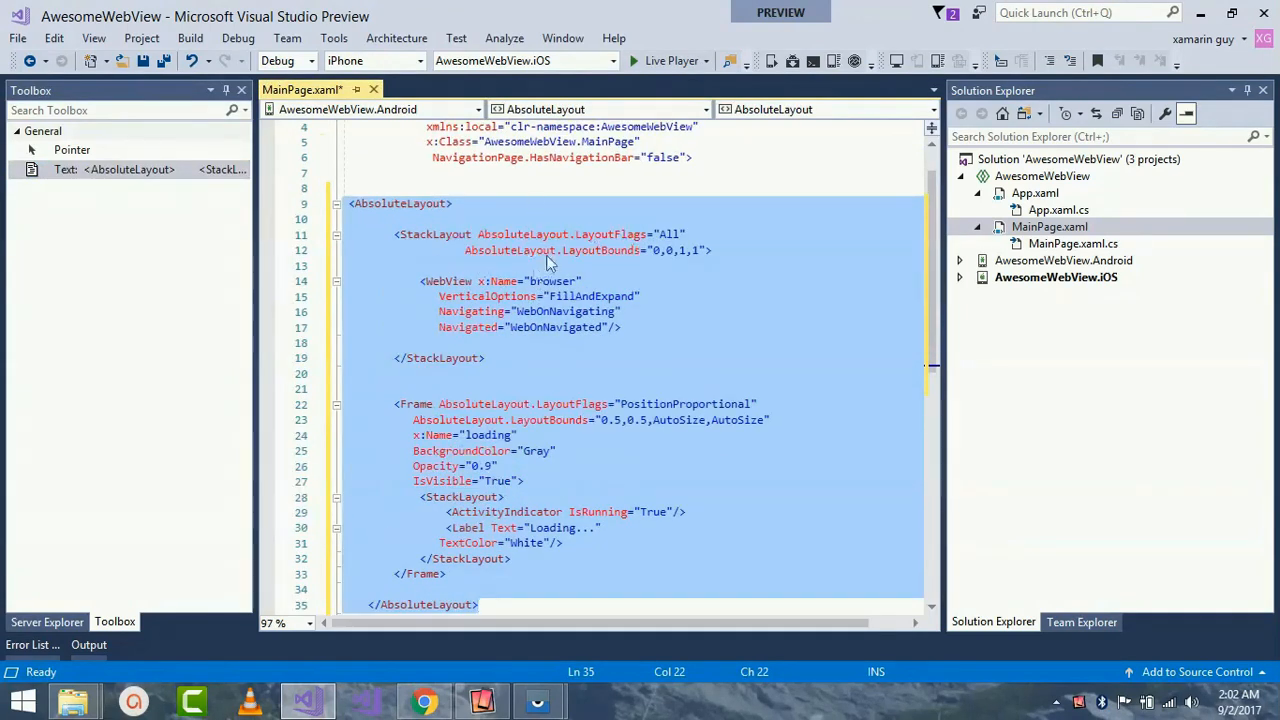
click(408, 234)
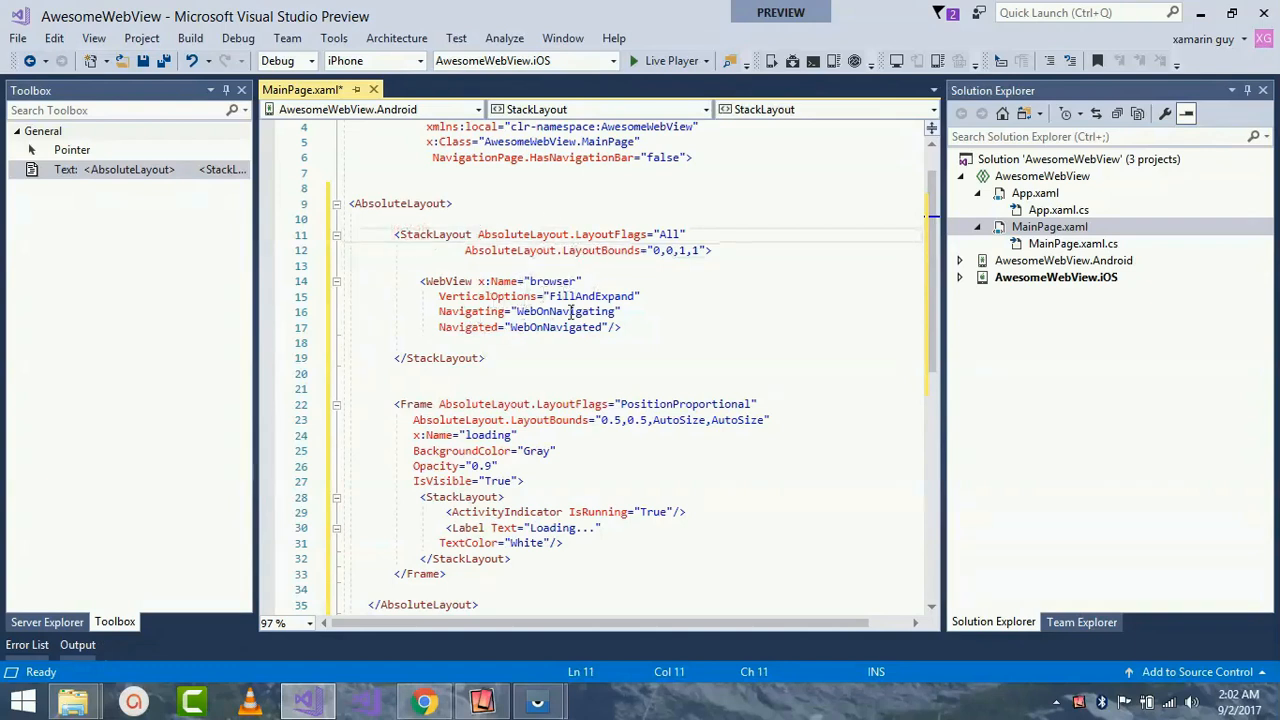
mouse_move(462, 296)
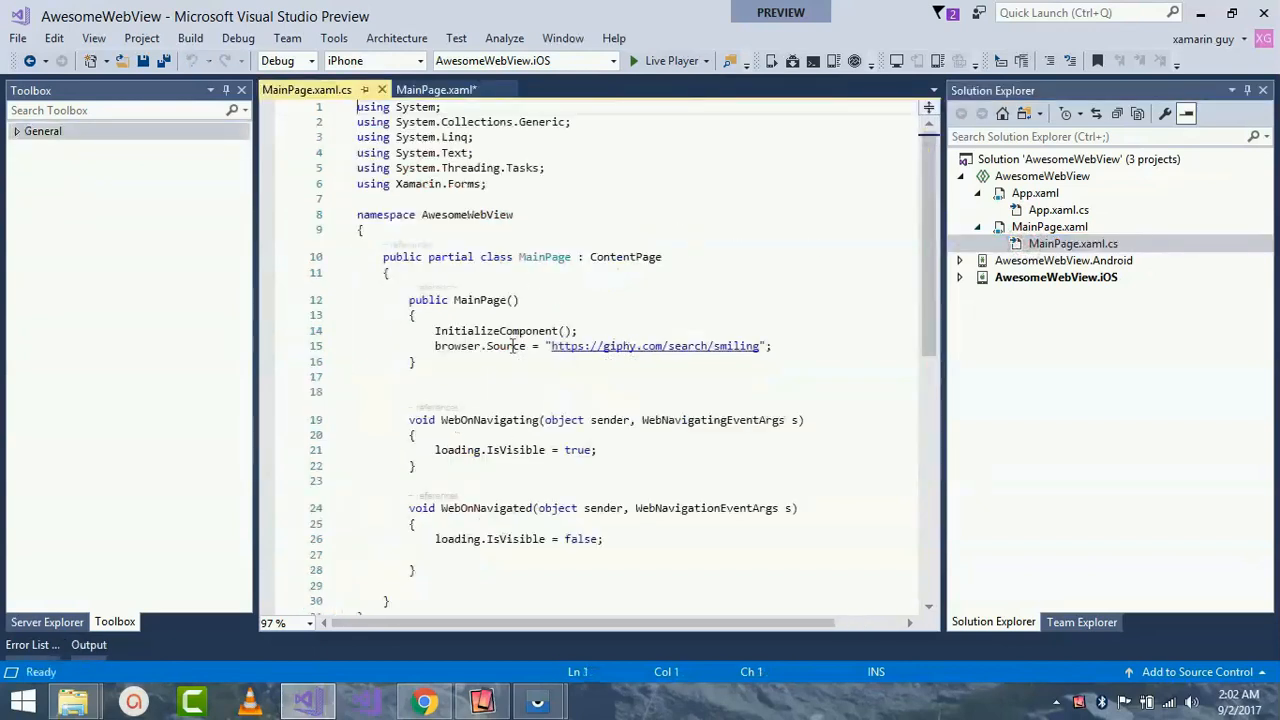
Step: Save MainPage.xaml and MainPage.xaml.cs with the Giphy smiling URL and the loading-overlay navigation handlers
click(790, 344)
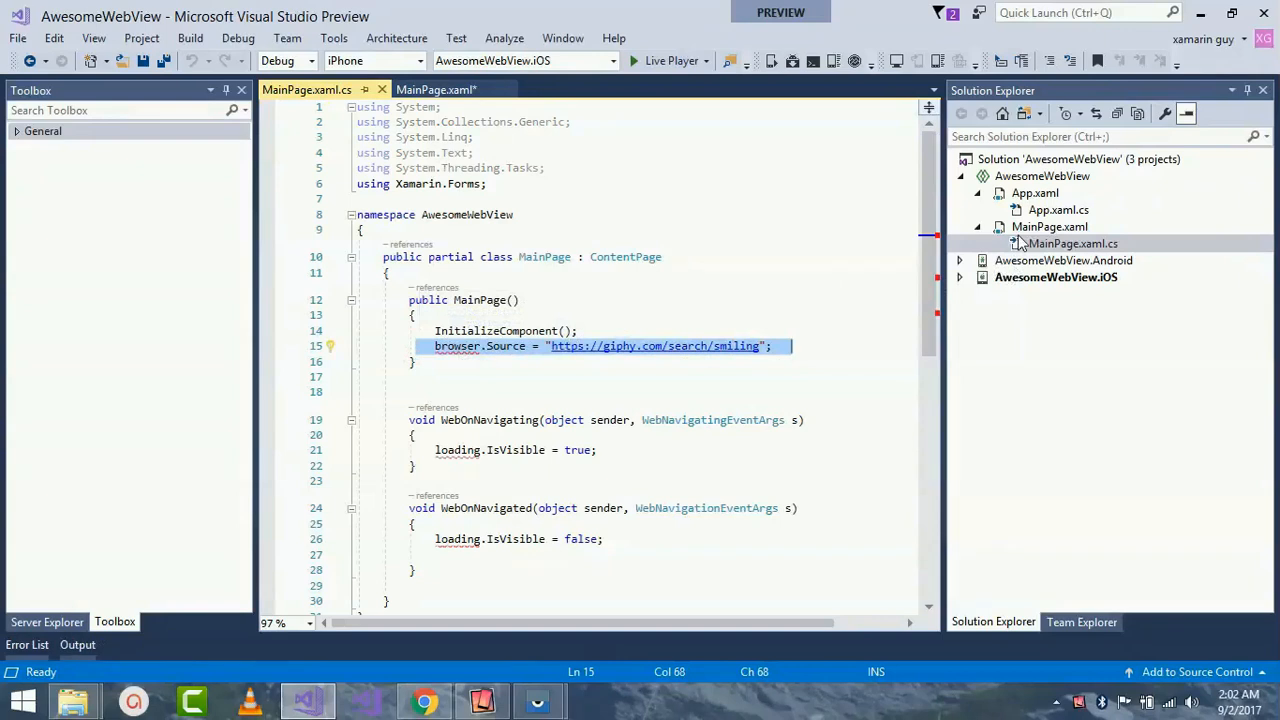
click(452, 88)
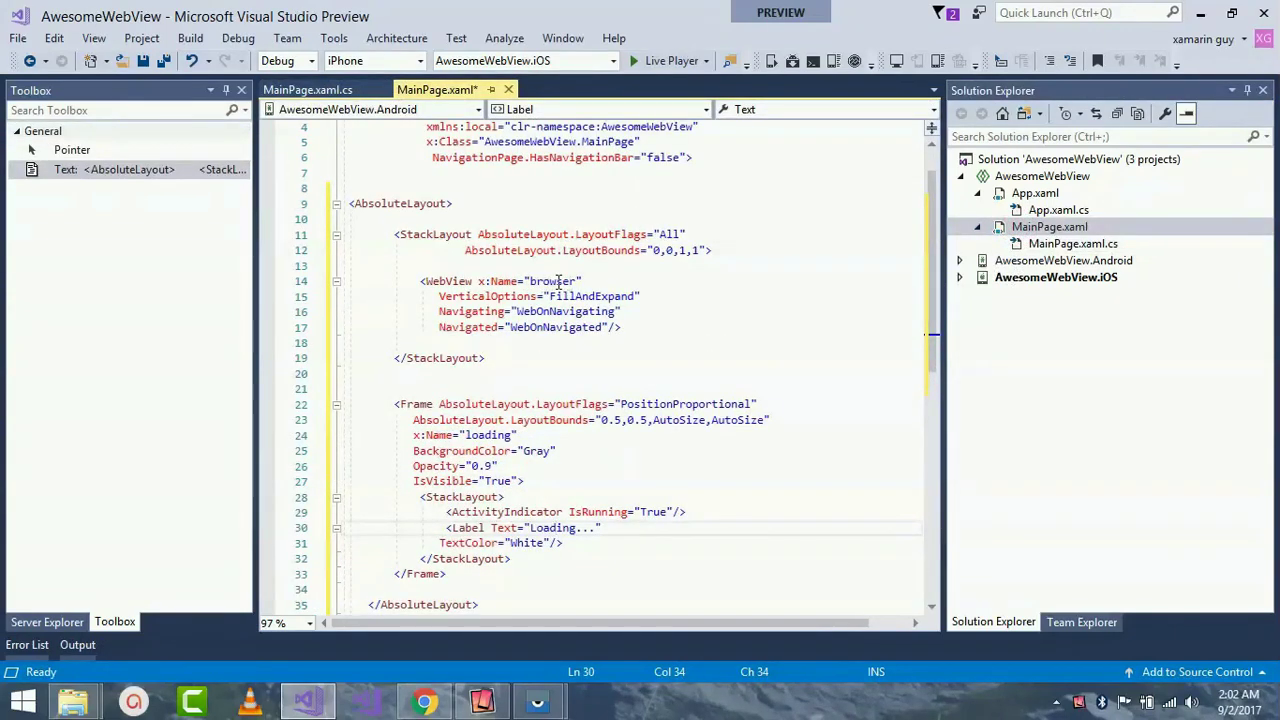
click(1076, 244)
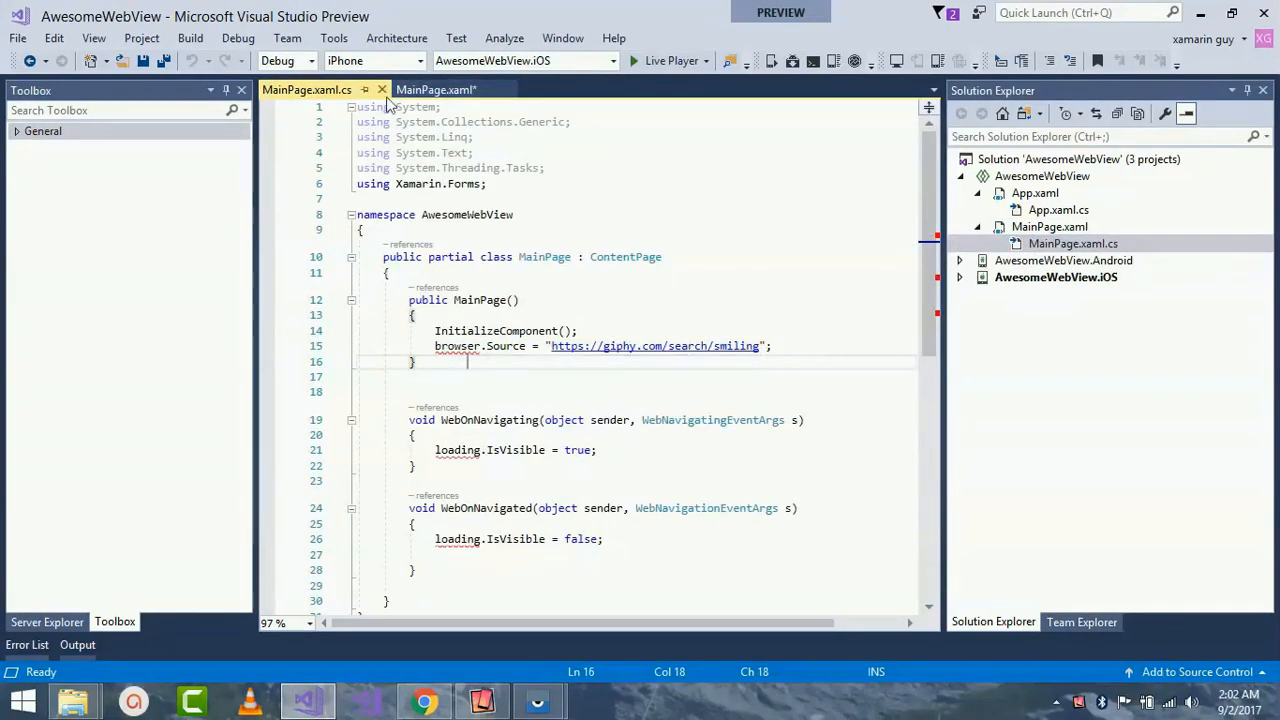
key(ctrl+s)
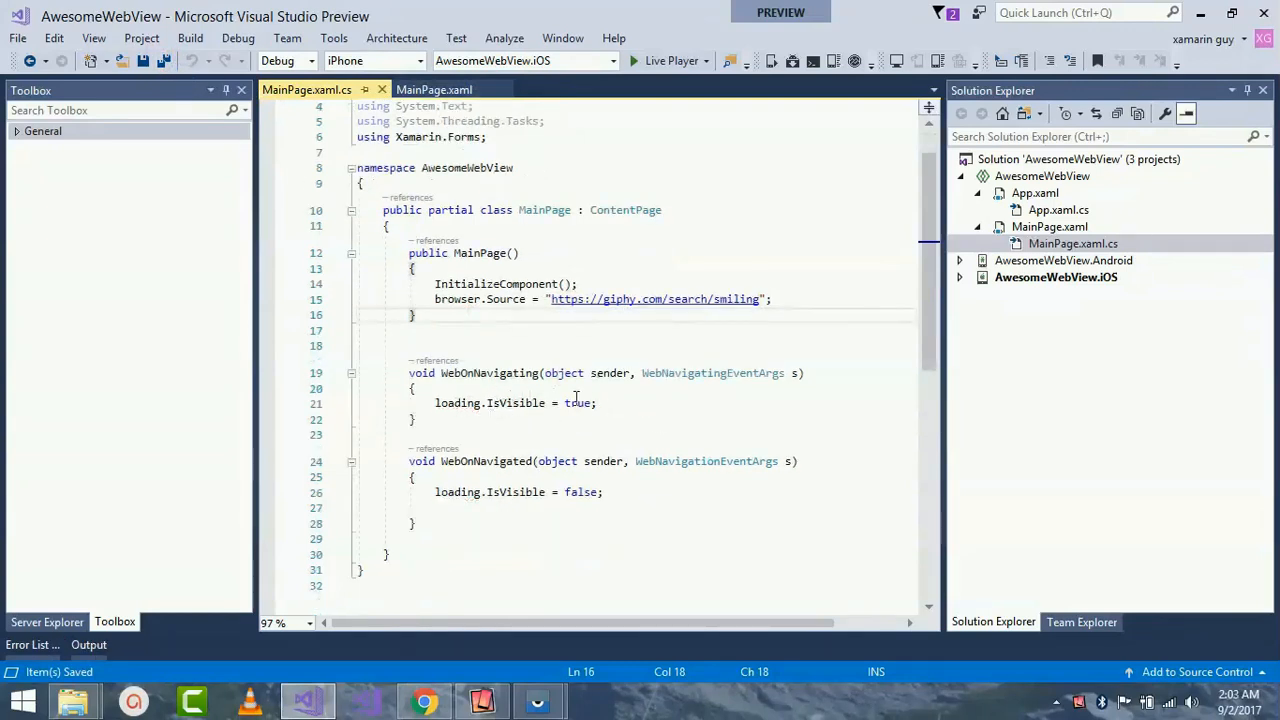
scroll(down, 3)
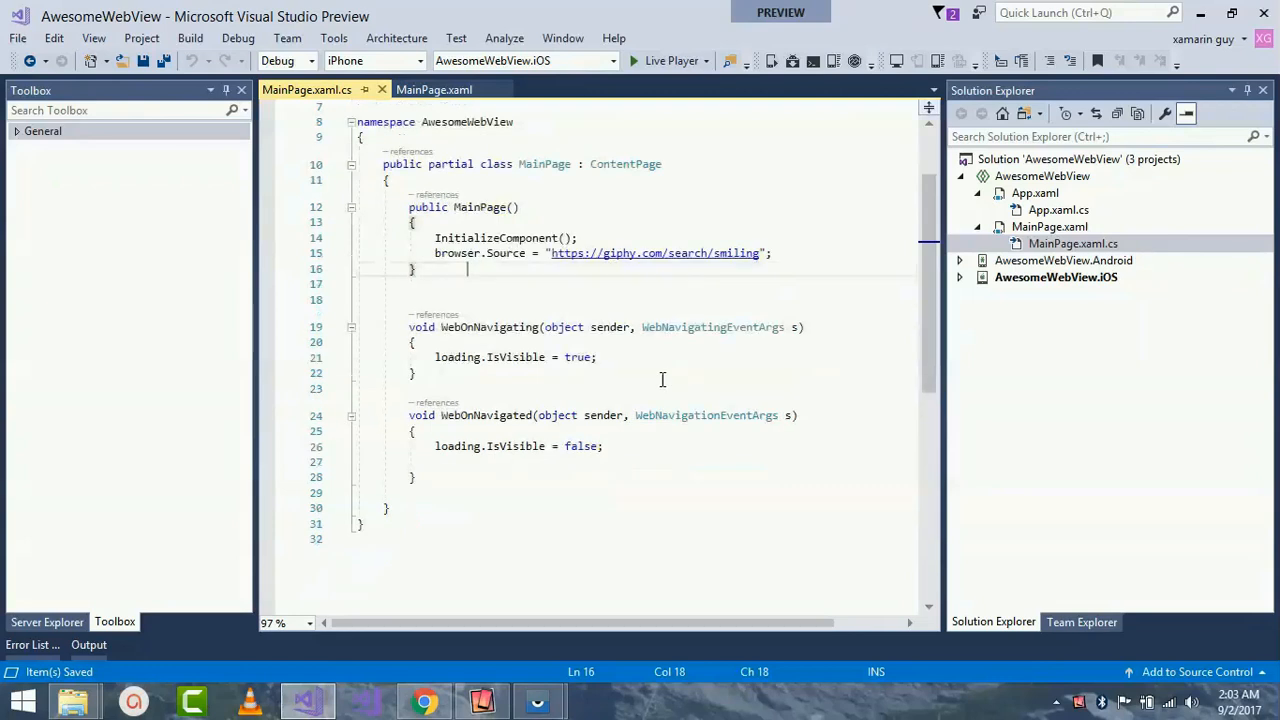
click(452, 88)
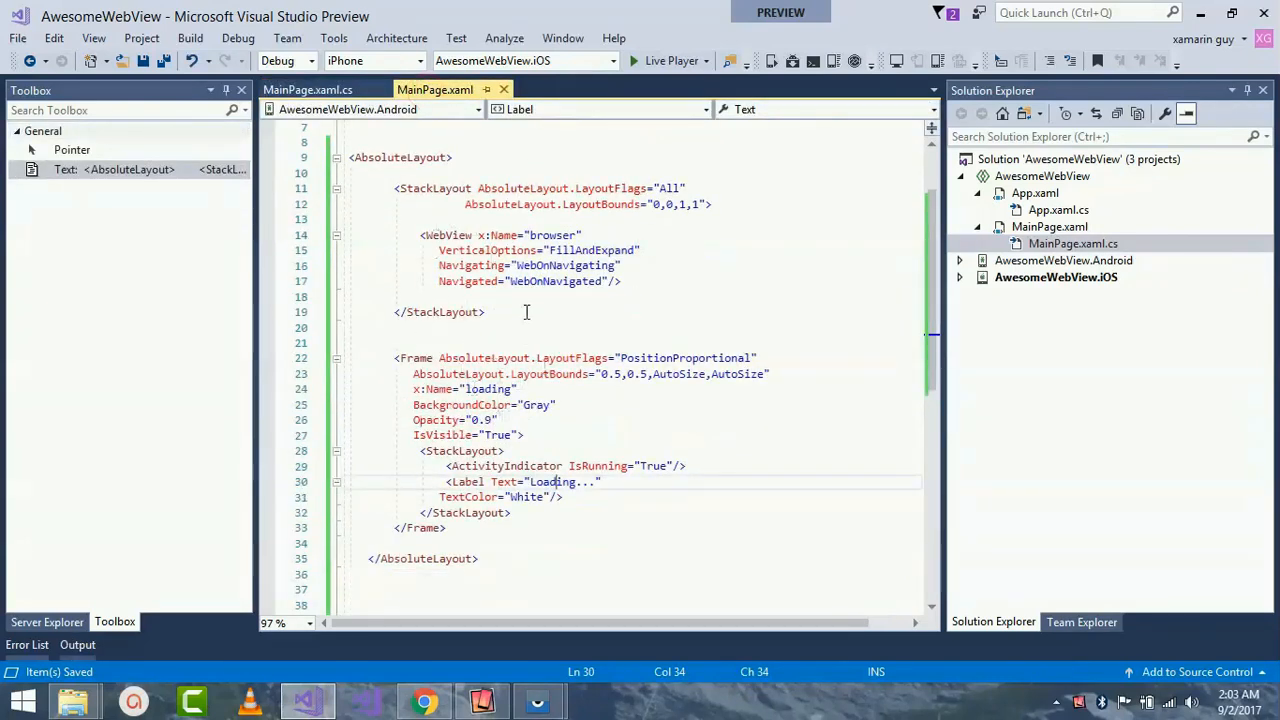
double_click(558, 280)
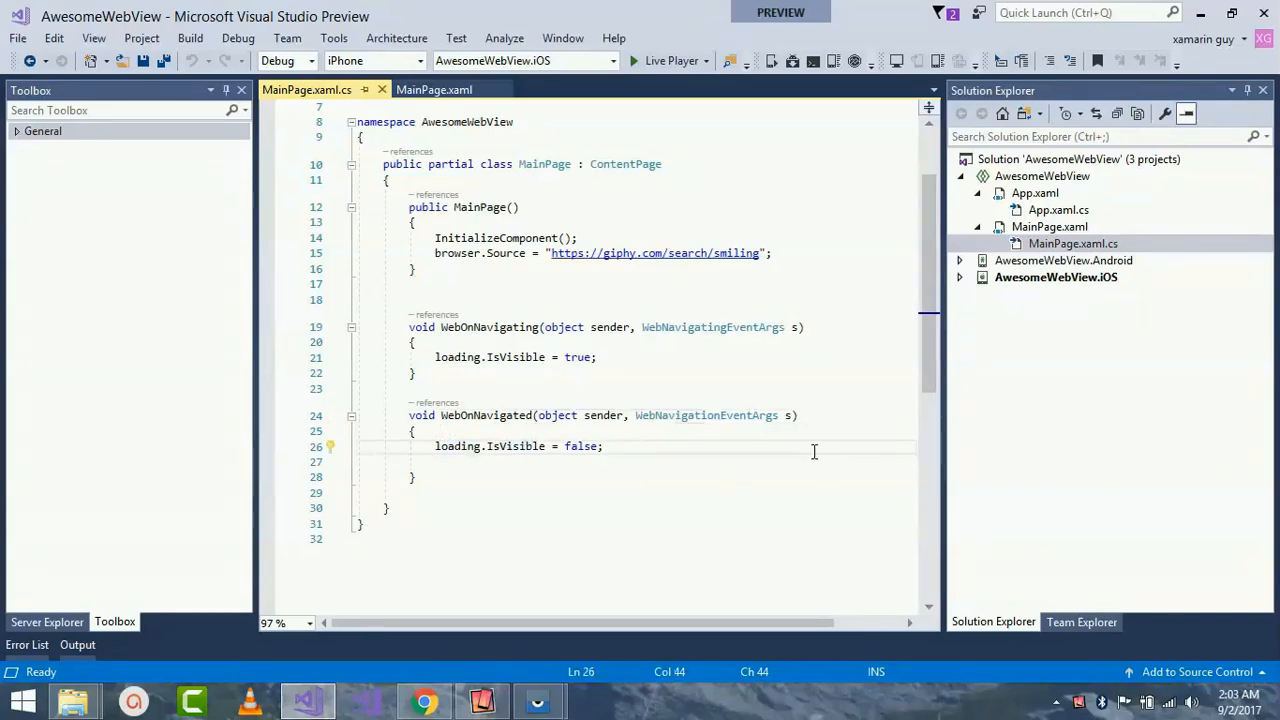
mouse_move(612, 60)
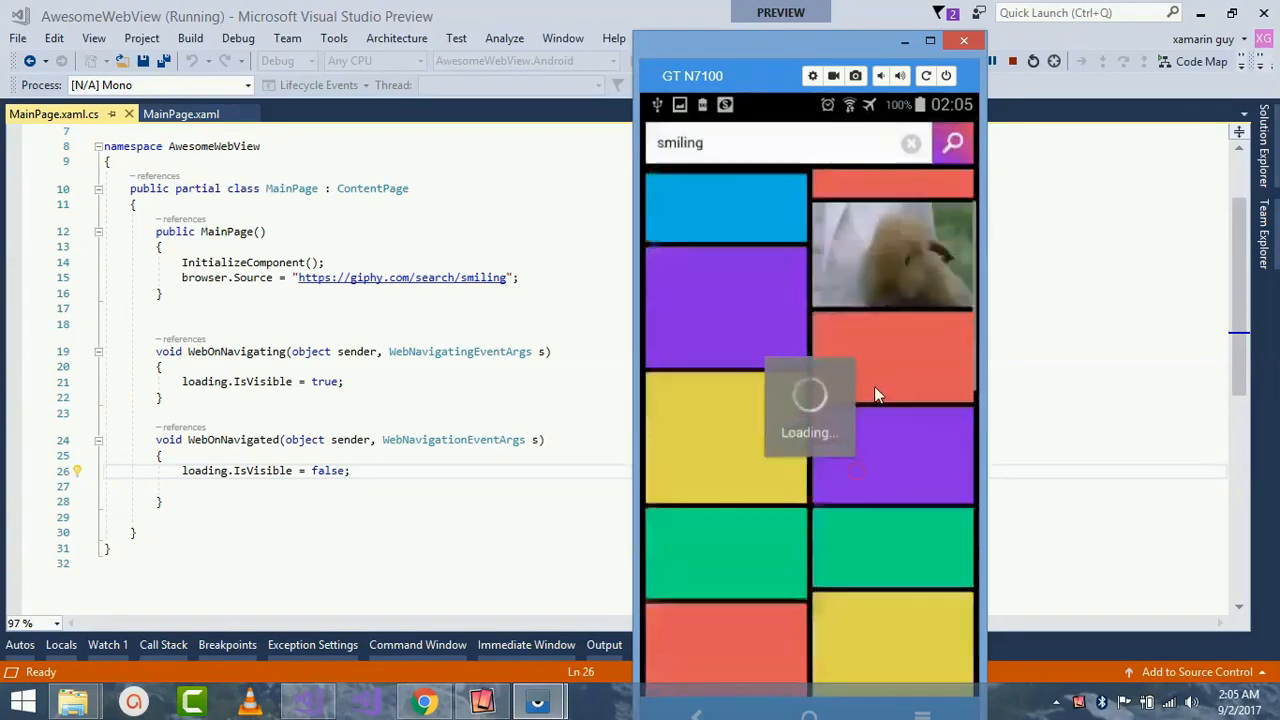
Step: Scroll Giphy's smiling results behind the gray Loading frame on the Samsung device, then end the run and pick another target
scroll(down, 3)
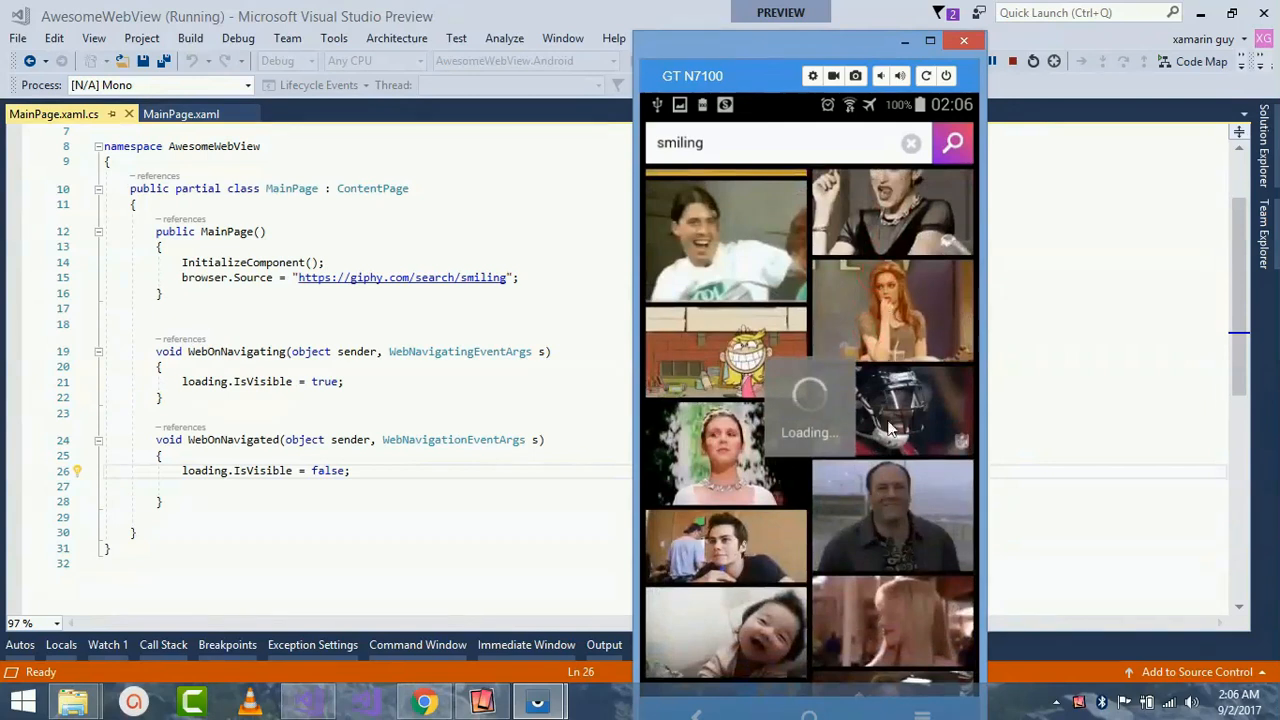
scroll(down, 3)
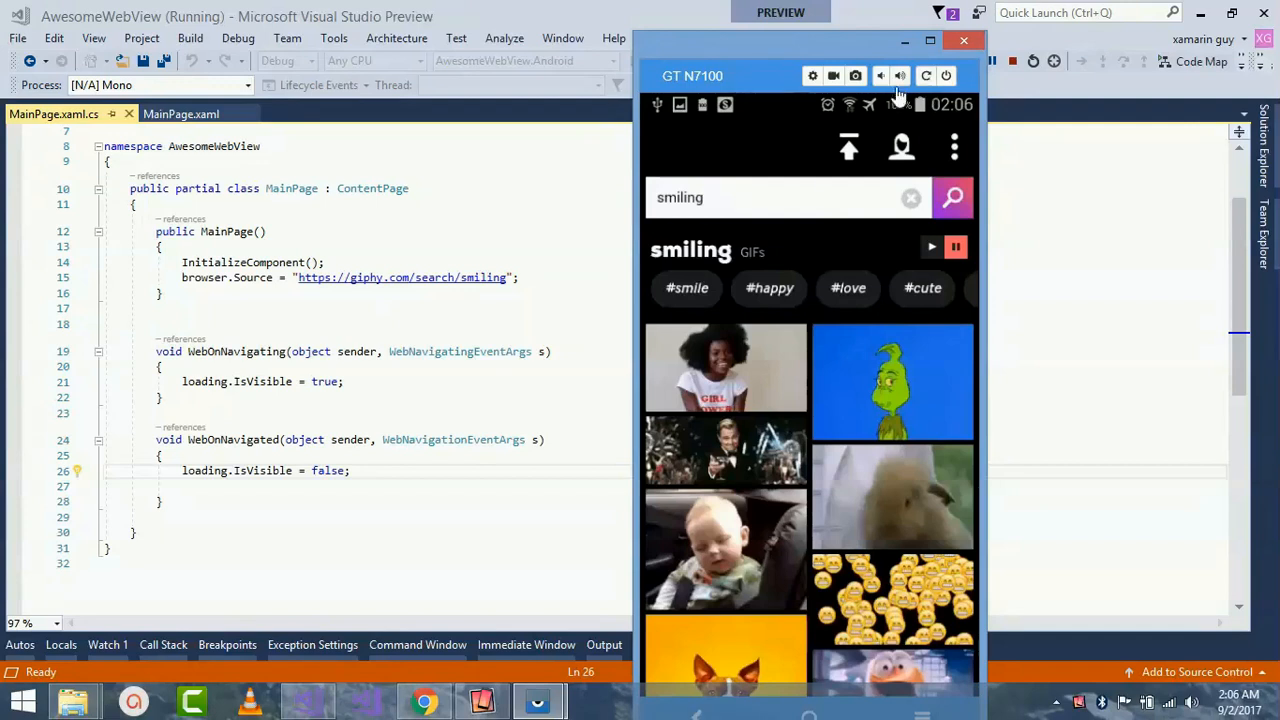
mouse_move(902, 76)
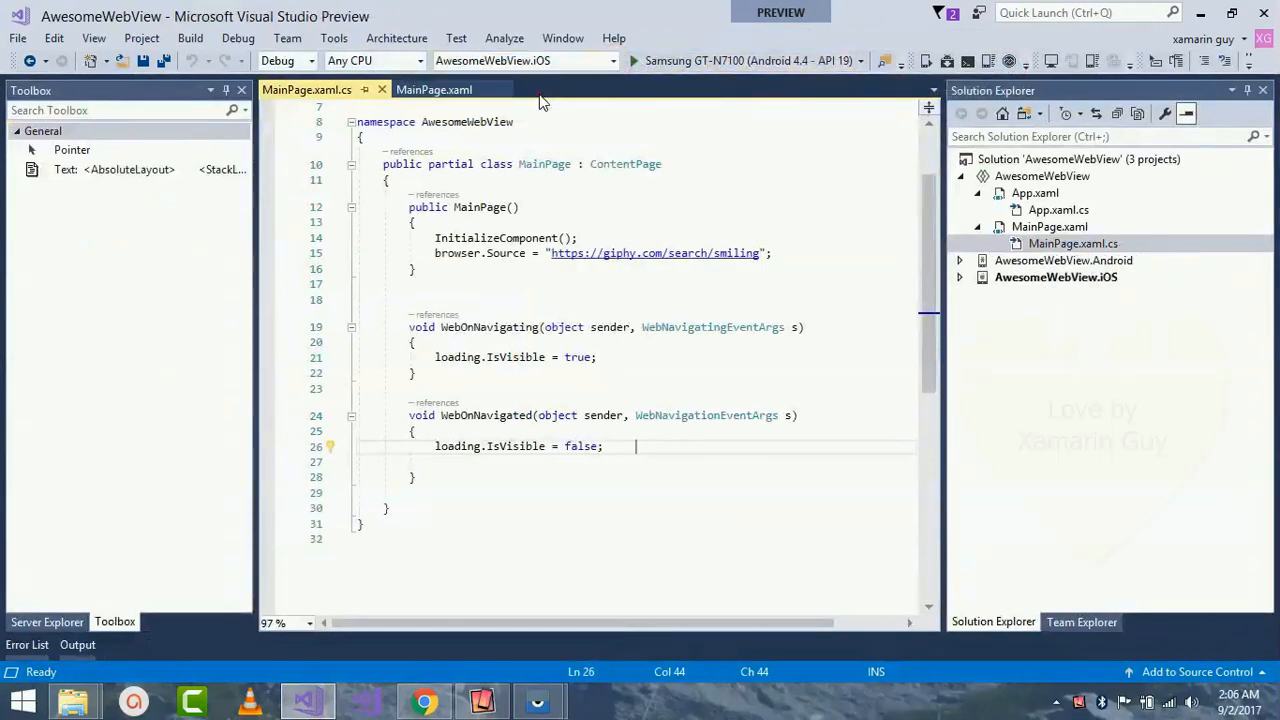
click(700, 60)
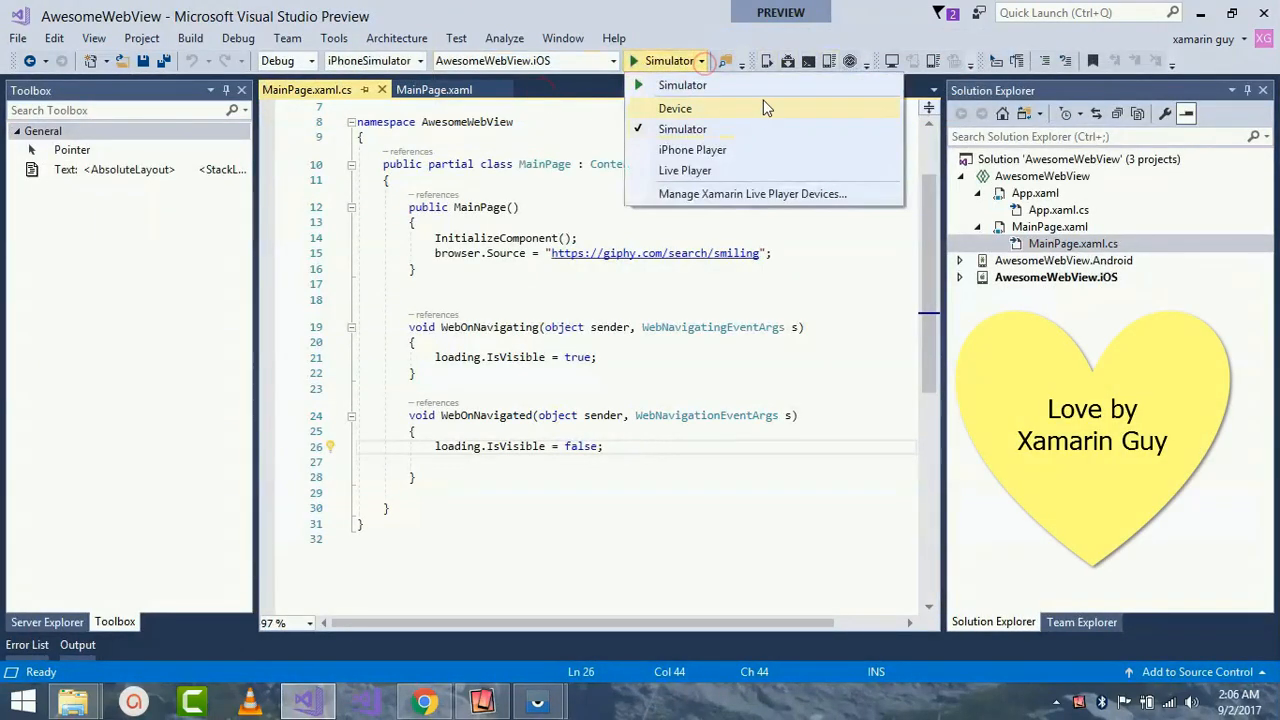